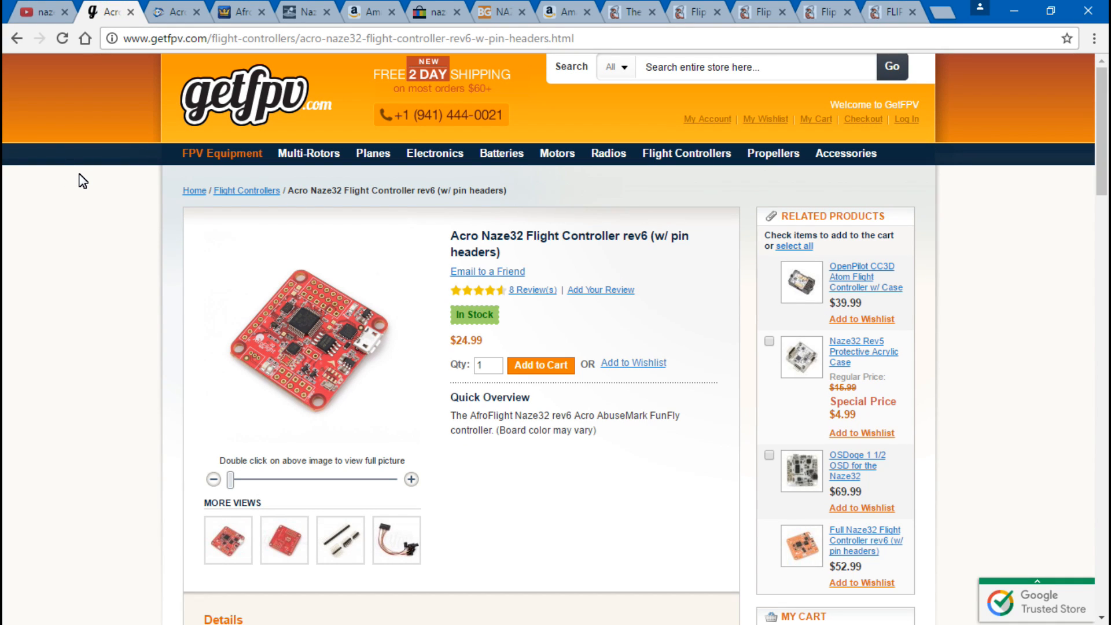
mouse_move(74, 117)
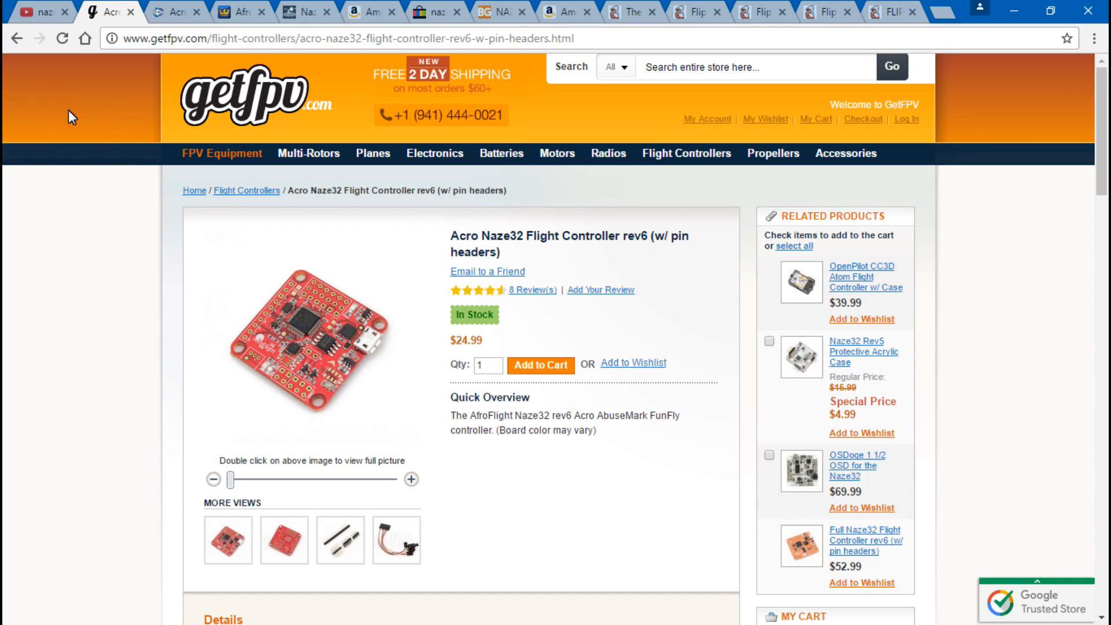
mouse_move(173, 15)
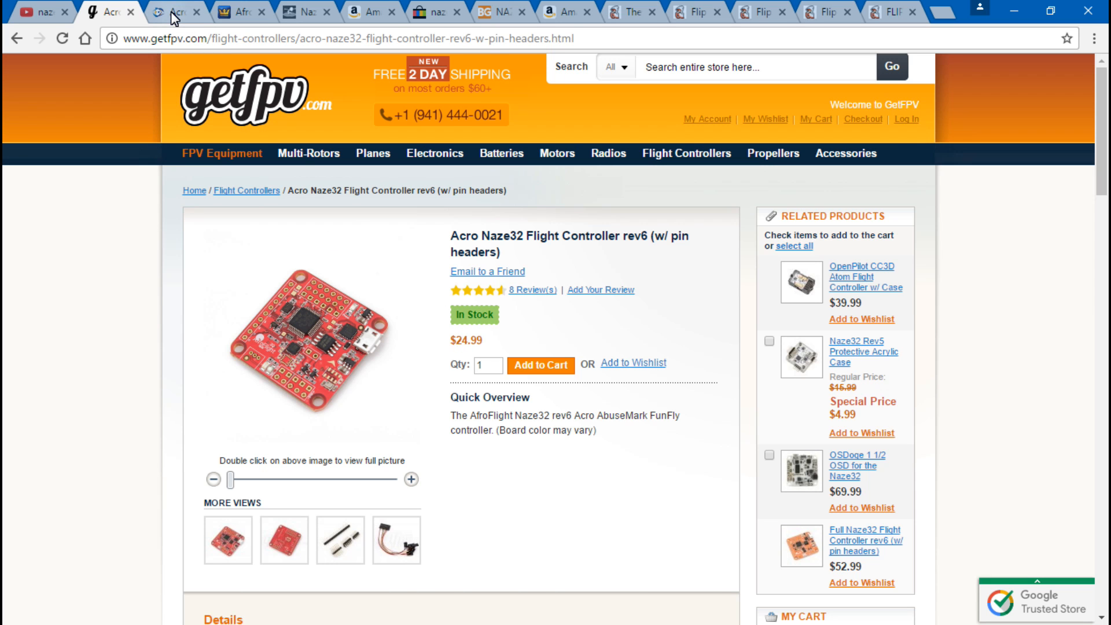
- View RMRC's Acro Naze32 Rev 6 page ($23.49), then the Flite Test Store listing ($29.00)
left_click(182, 11)
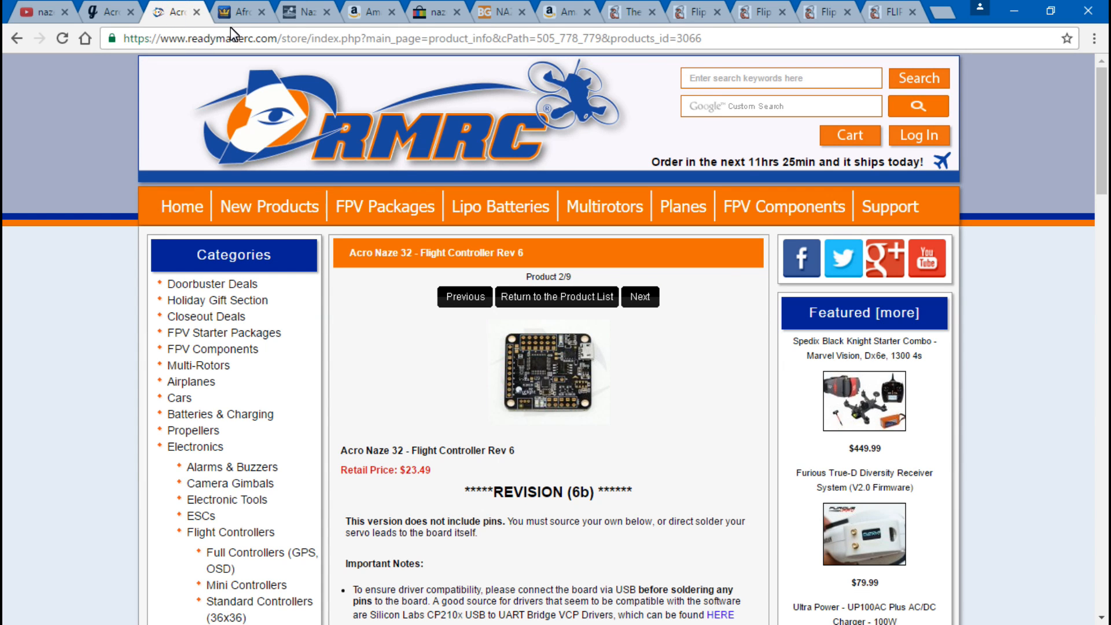
left_click(240, 11)
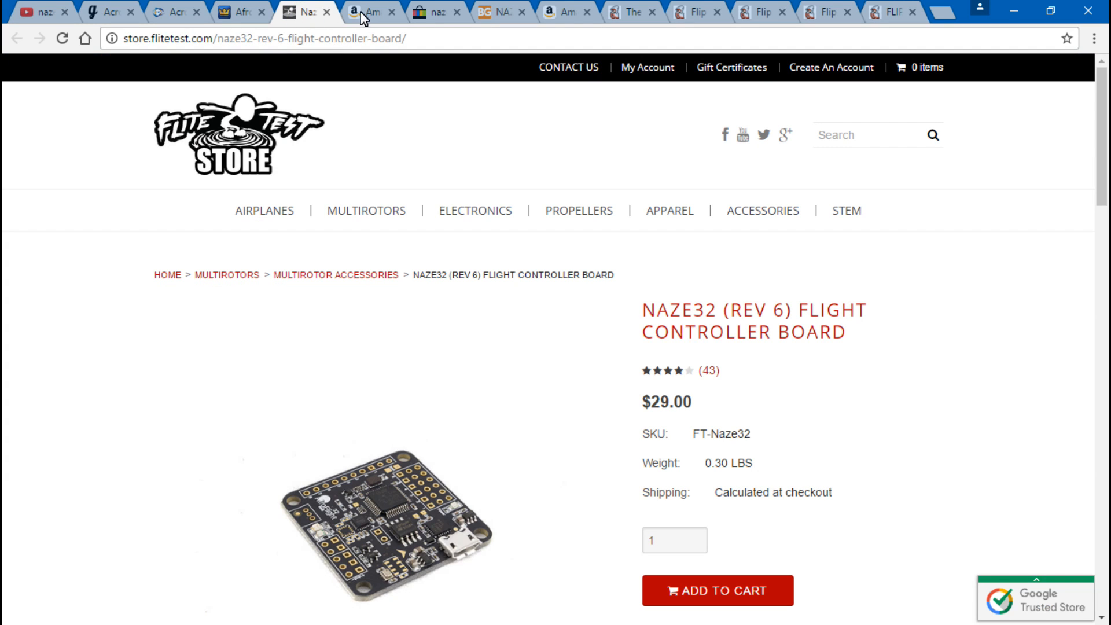
mouse_move(363, 13)
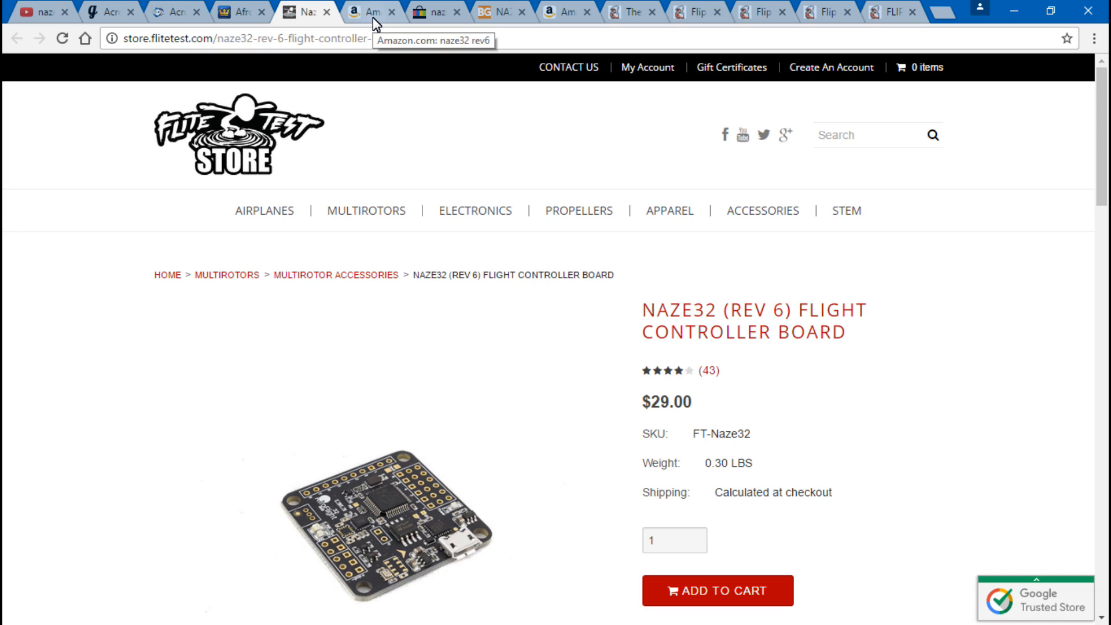
- Browse Amazon's 88 naze32 rev6 results, comparing listings priced roughly $15.99–$34.99
left_click(369, 11)
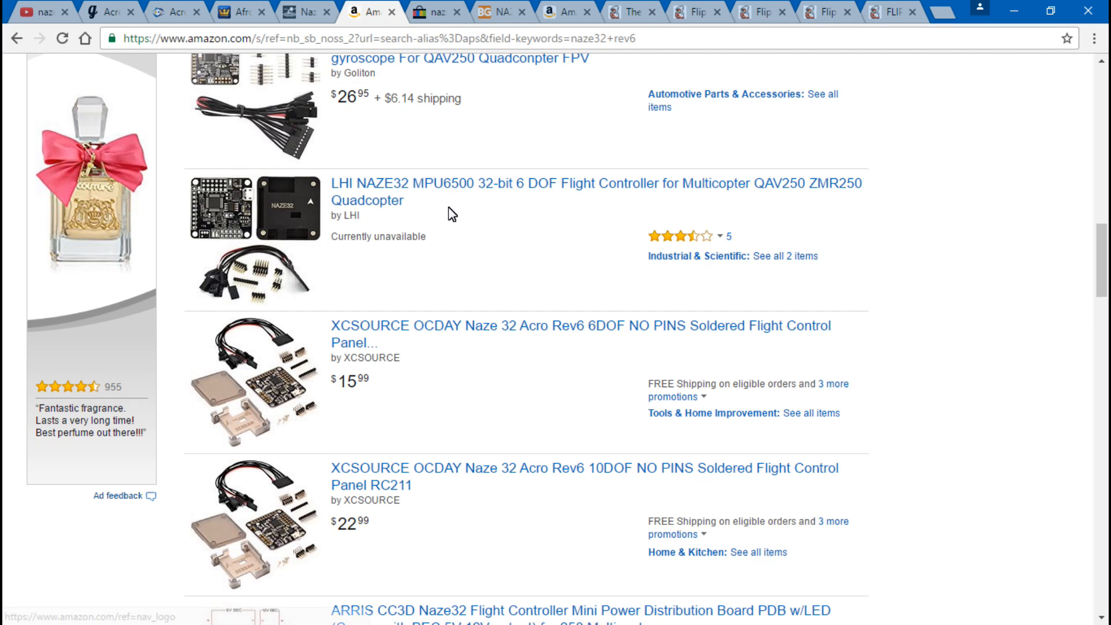
scroll("up", 3)
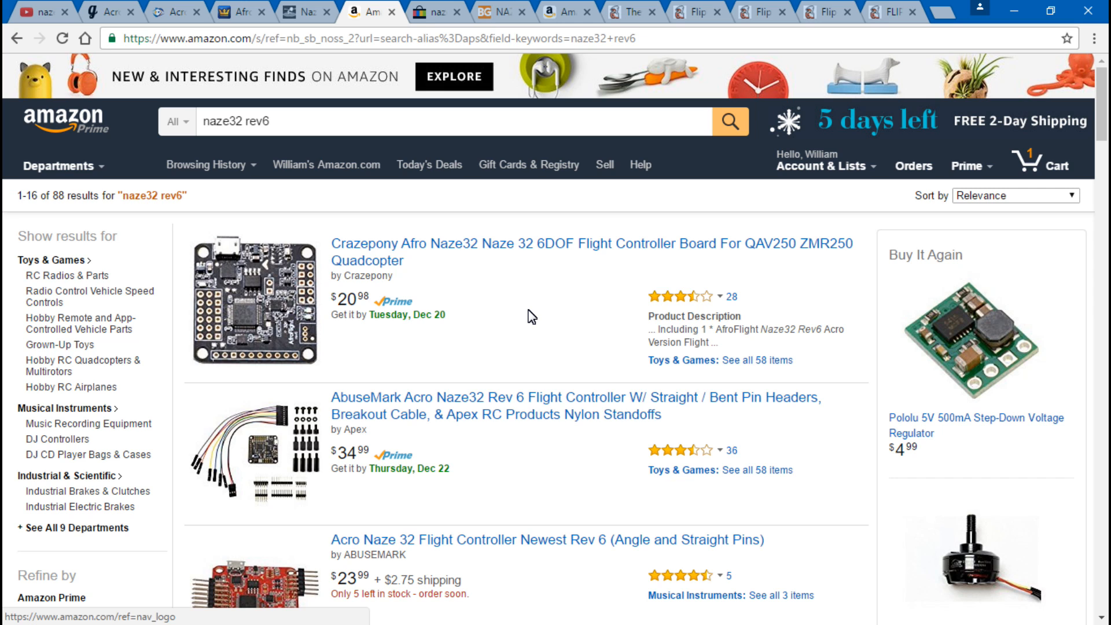
scroll("down", 3)
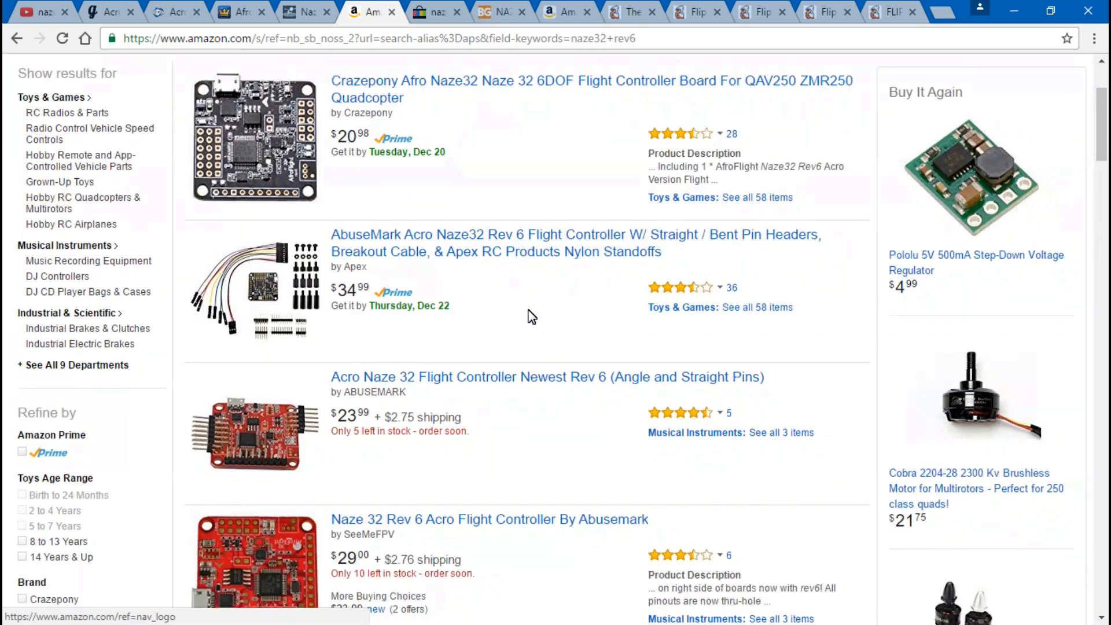
scroll("down", 3)
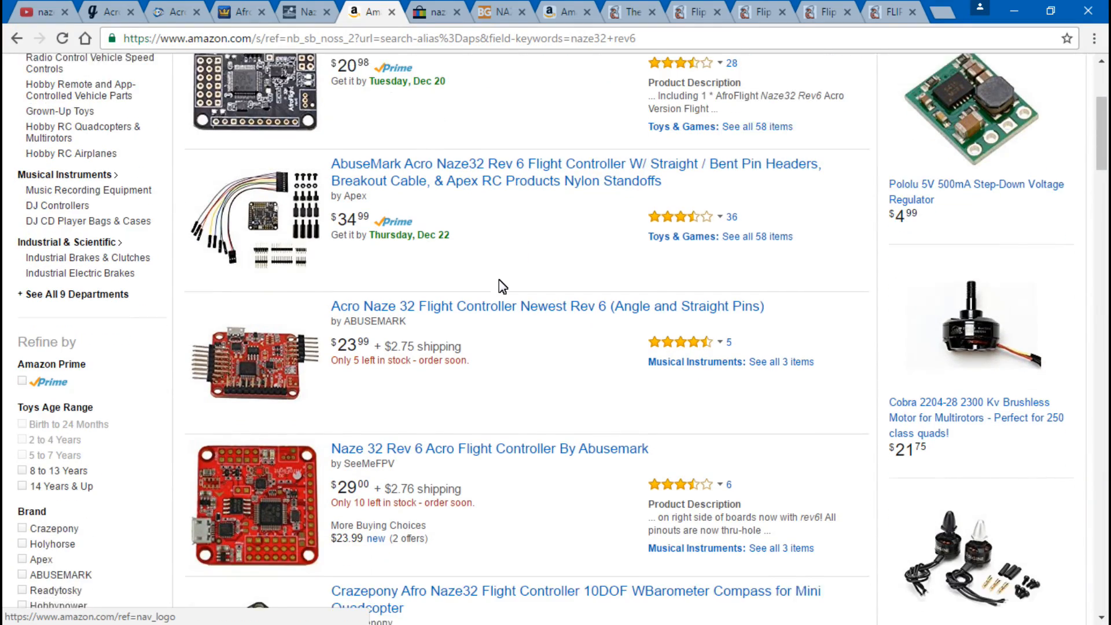
scroll("down", 3)
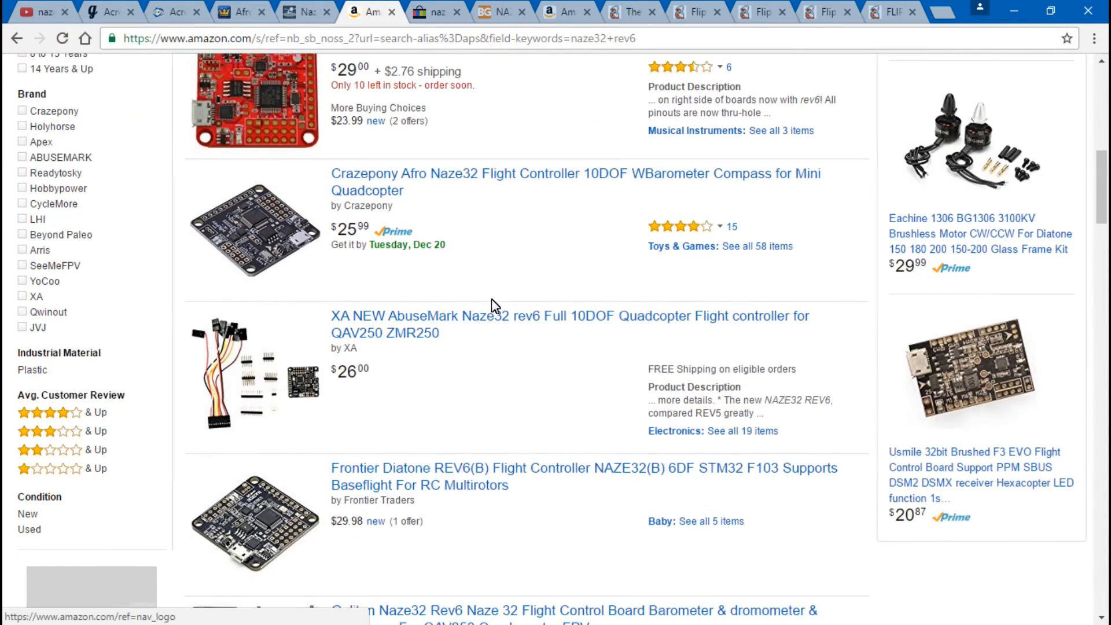
scroll("down", 3)
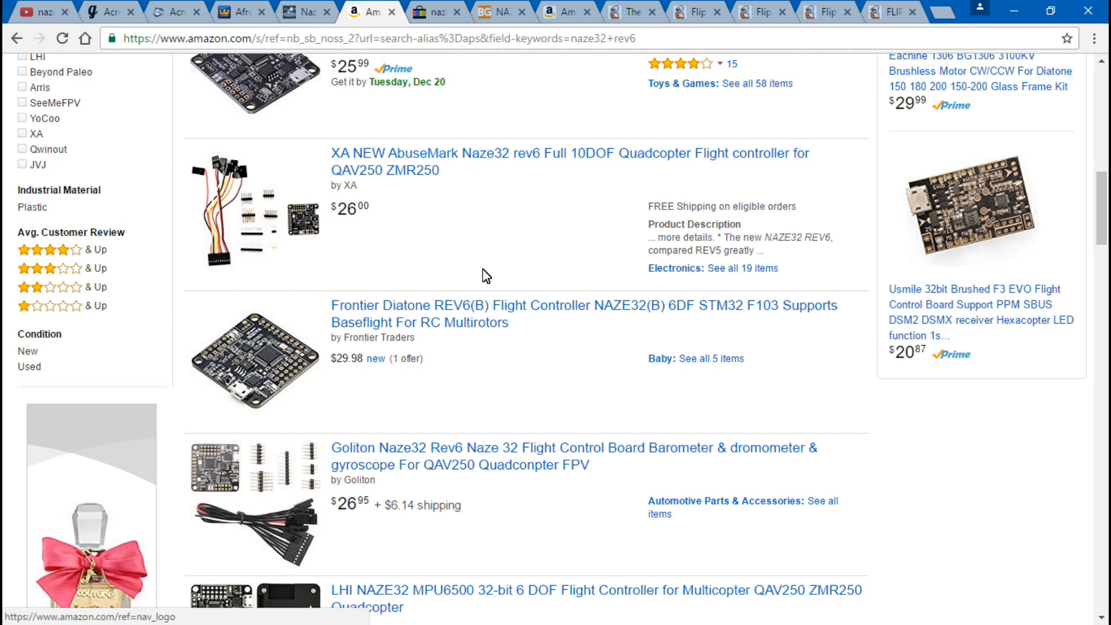
- Browse eBay's 341 naze32 rev6 listings, comparing boards from $12.86 to $25.99
left_click(436, 11)
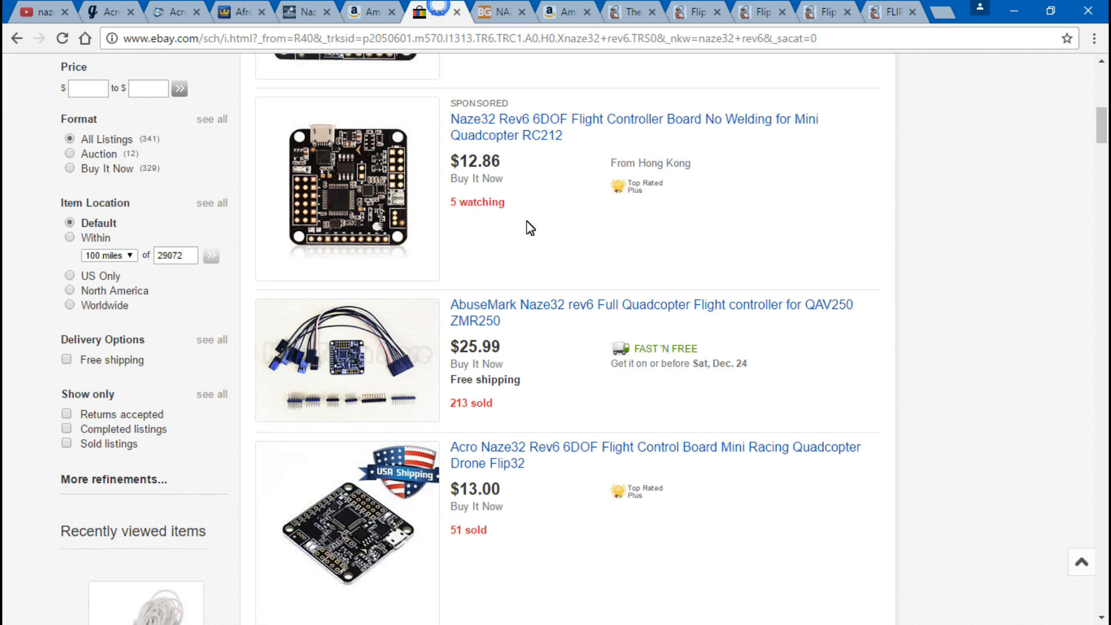
scroll("down", 3)
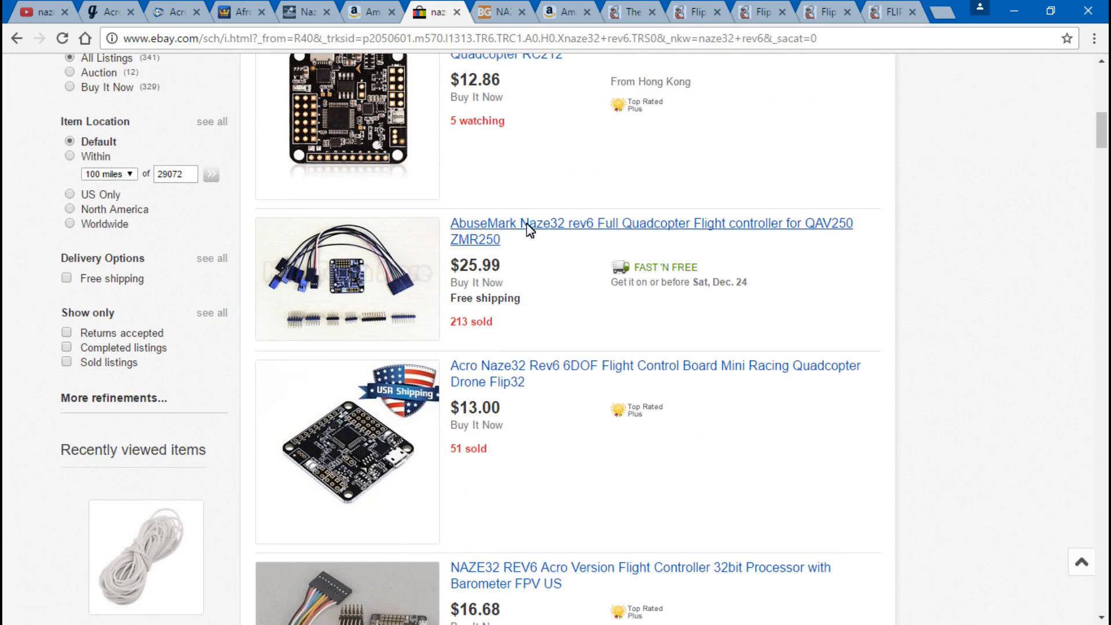
scroll("up", 3)
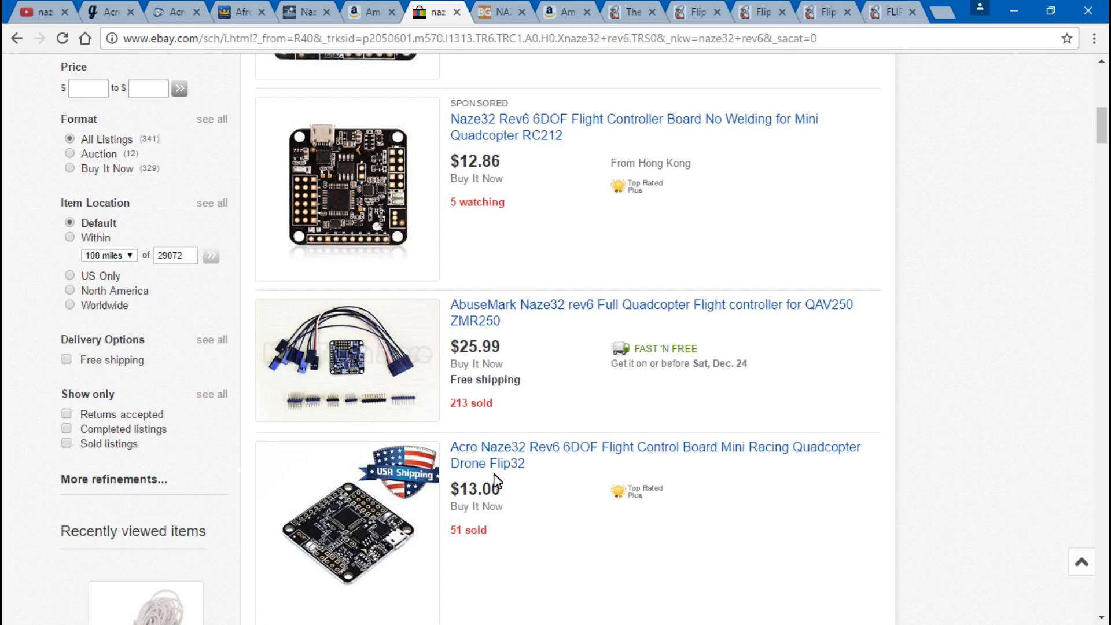